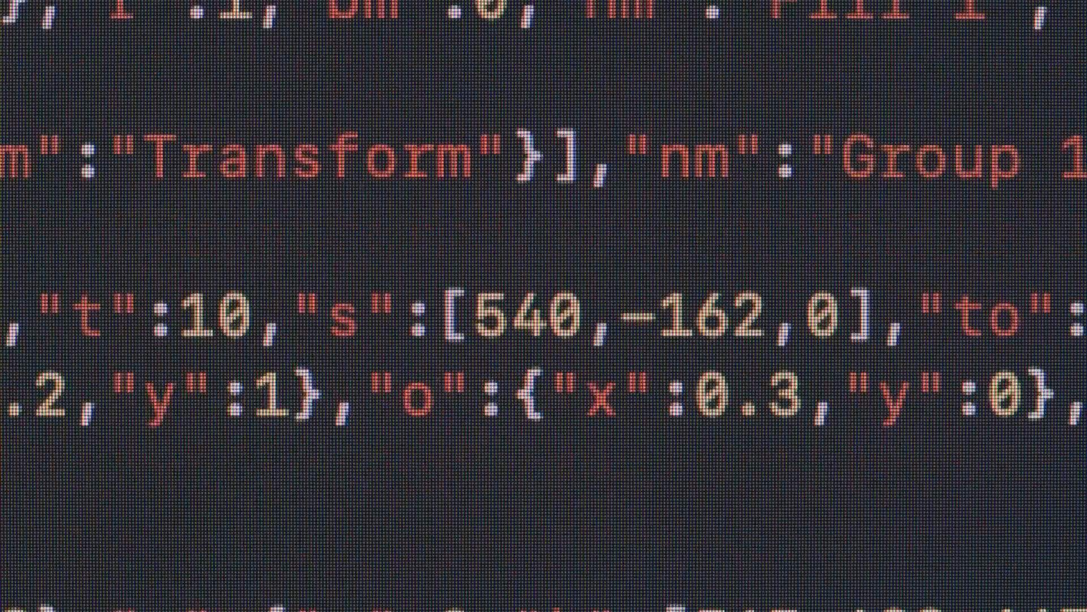
pyautogui.scroll(-3)
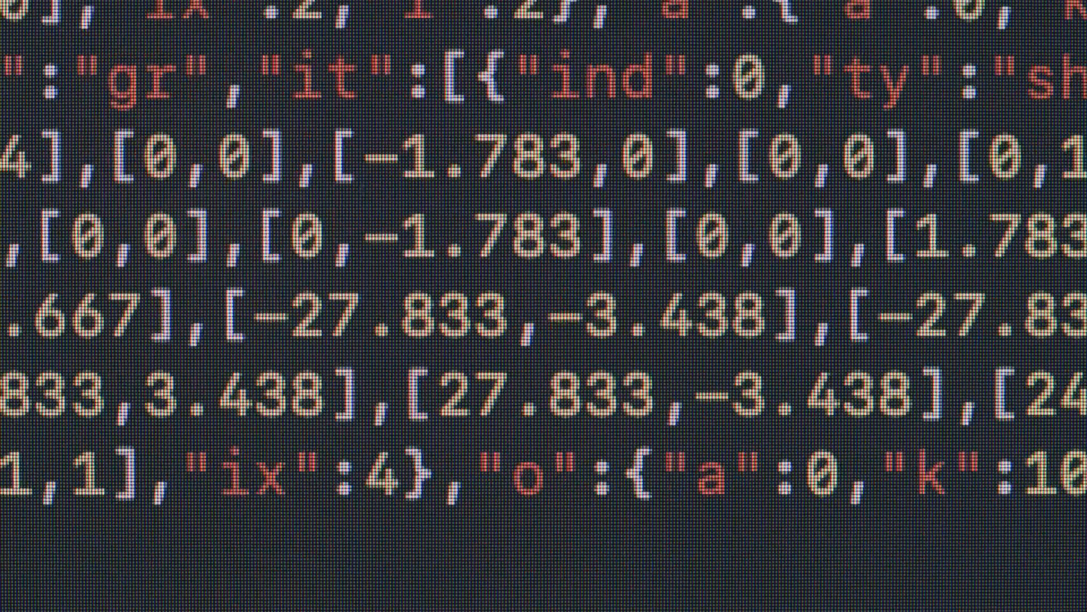